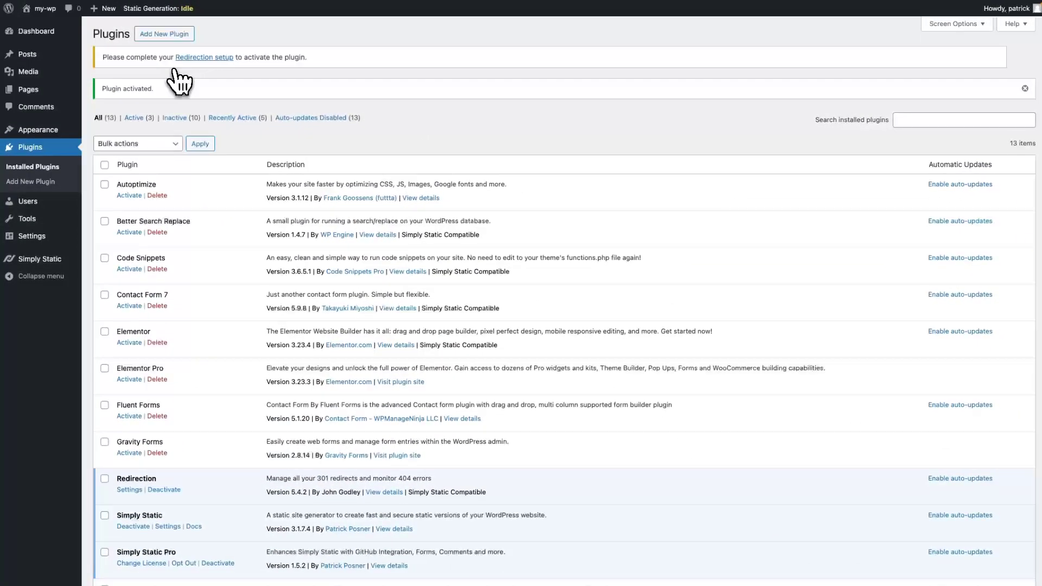
{"action": "mouse_move", "coordinate": [204, 62]}
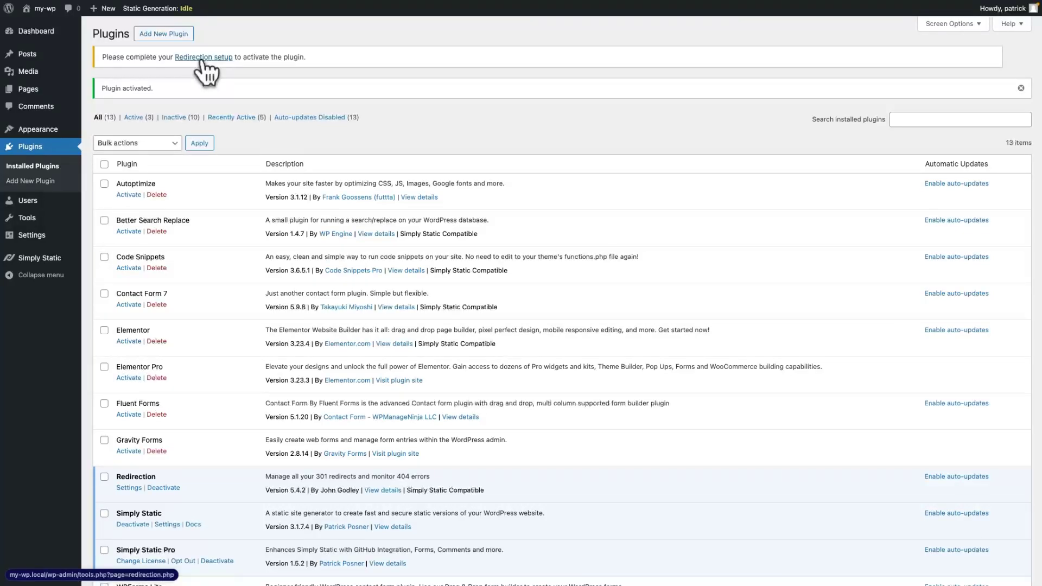
- Follow the 'Redirection setup' link in the Plugins page admin notice
{"action": "left_click", "coordinate": [203, 57]}
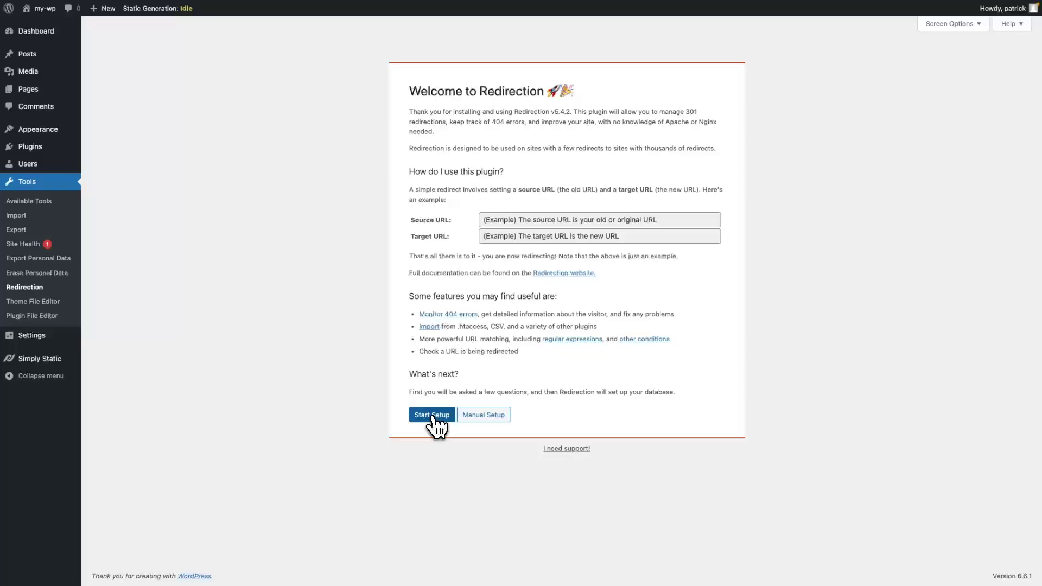
- Start the Redirection setup with 'Monitor permalink changes in WordPress posts and pages' enabled
{"action": "left_click", "coordinate": [432, 415]}
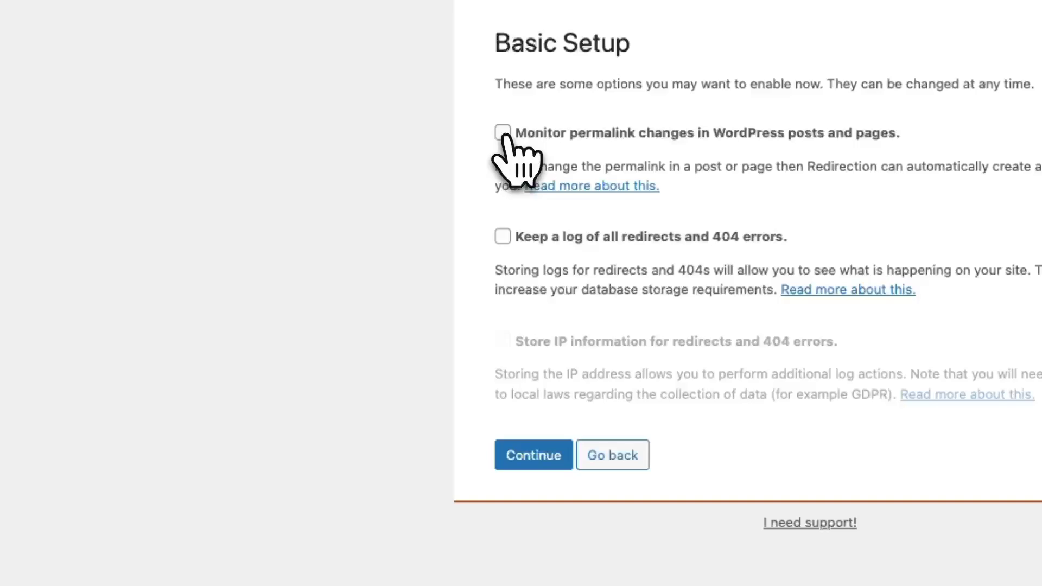
{"action": "left_click", "coordinate": [503, 131]}
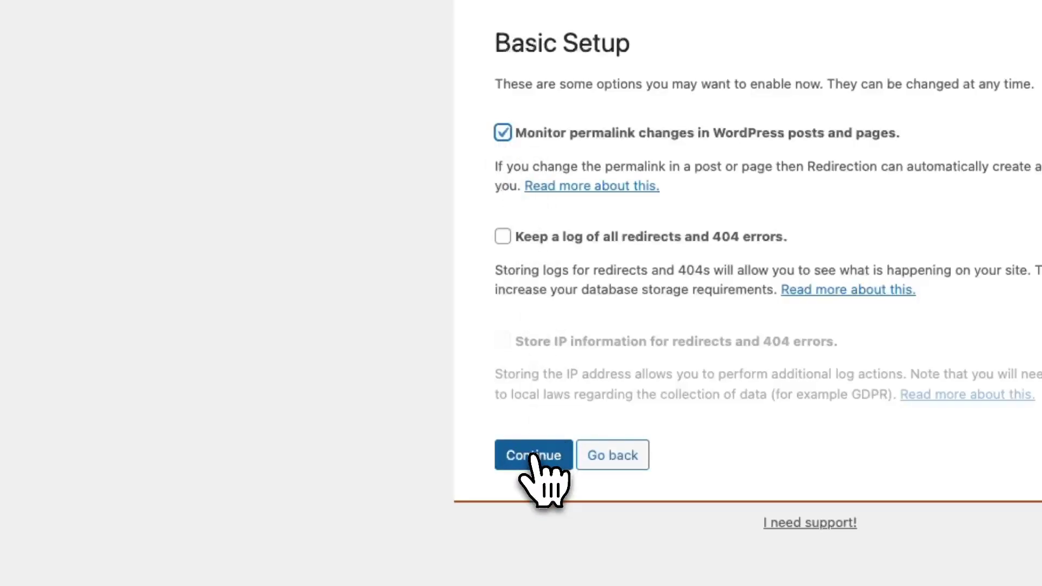
{"action": "left_click", "coordinate": [533, 455]}
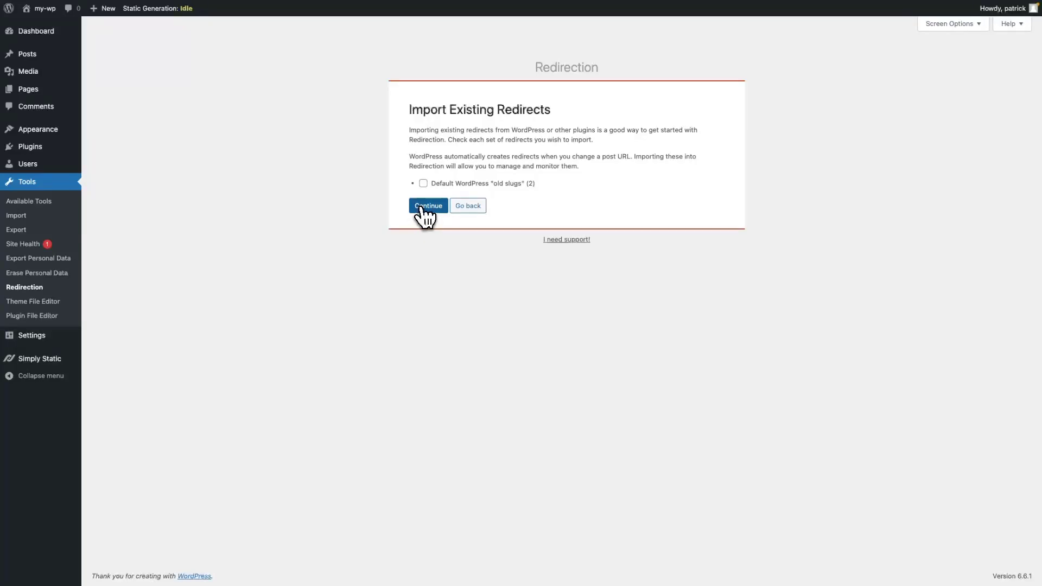
- Skip importing redirects, finish setup after the REST API check, and begin using Redirection
{"action": "left_click", "coordinate": [429, 206]}
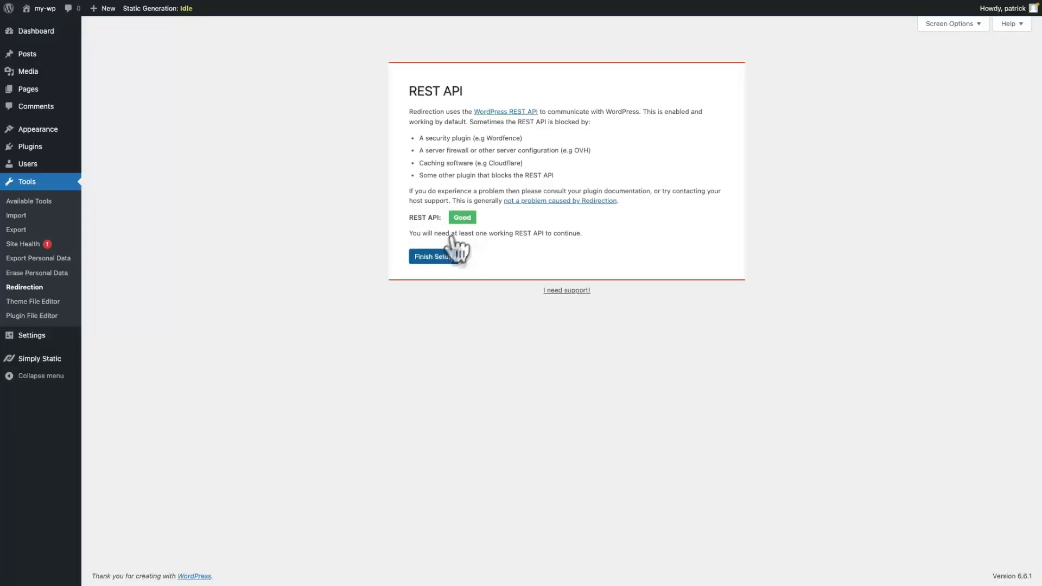
{"action": "left_click", "coordinate": [432, 256]}
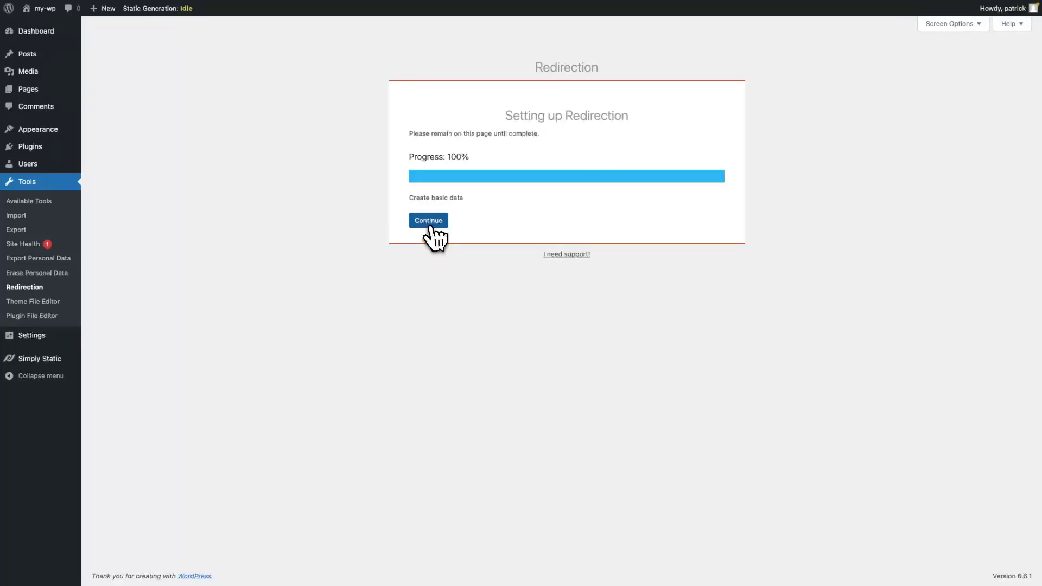
{"action": "left_click", "coordinate": [429, 221]}
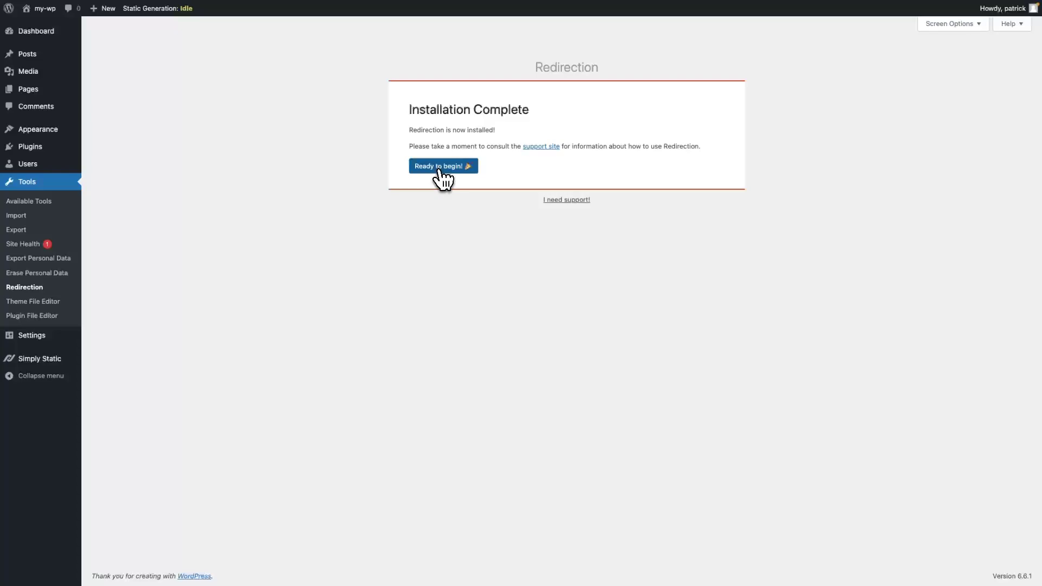
{"action": "left_click", "coordinate": [442, 165]}
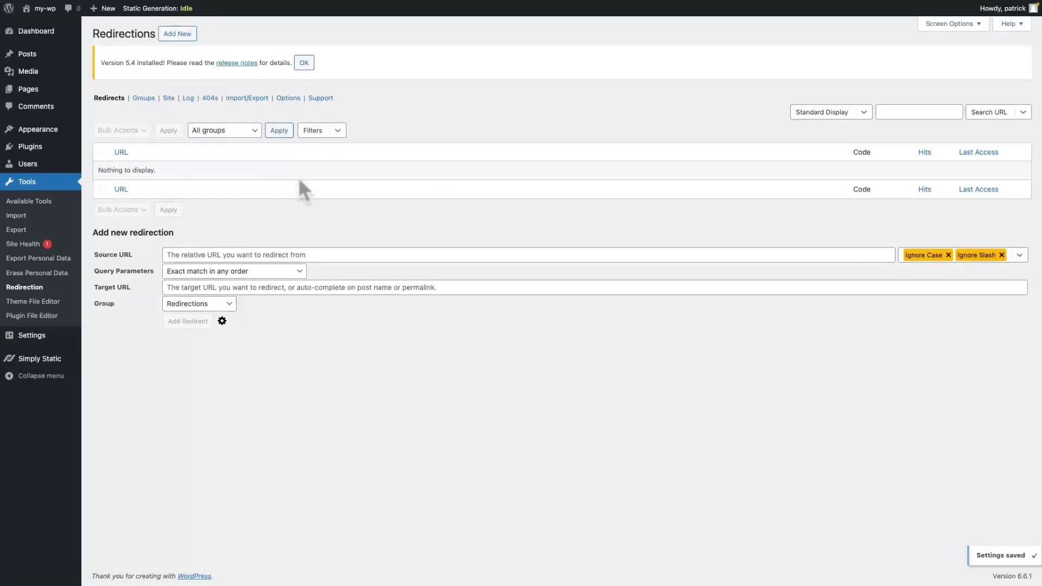
{"action": "mouse_move", "coordinate": [84, 191]}
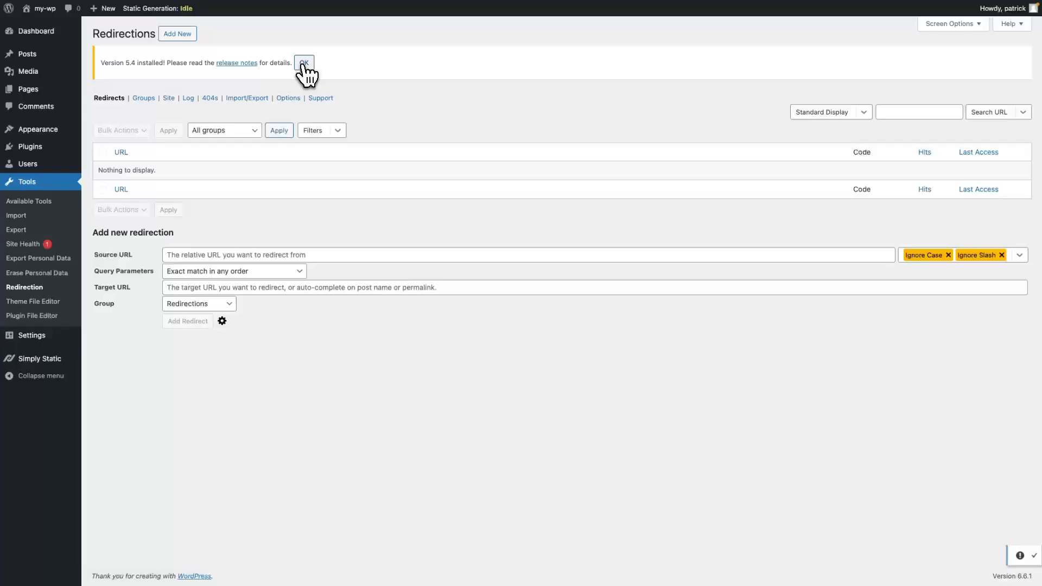
- Dismiss the 'Version 5.4 installed!' notice
{"action": "left_click", "coordinate": [304, 63]}
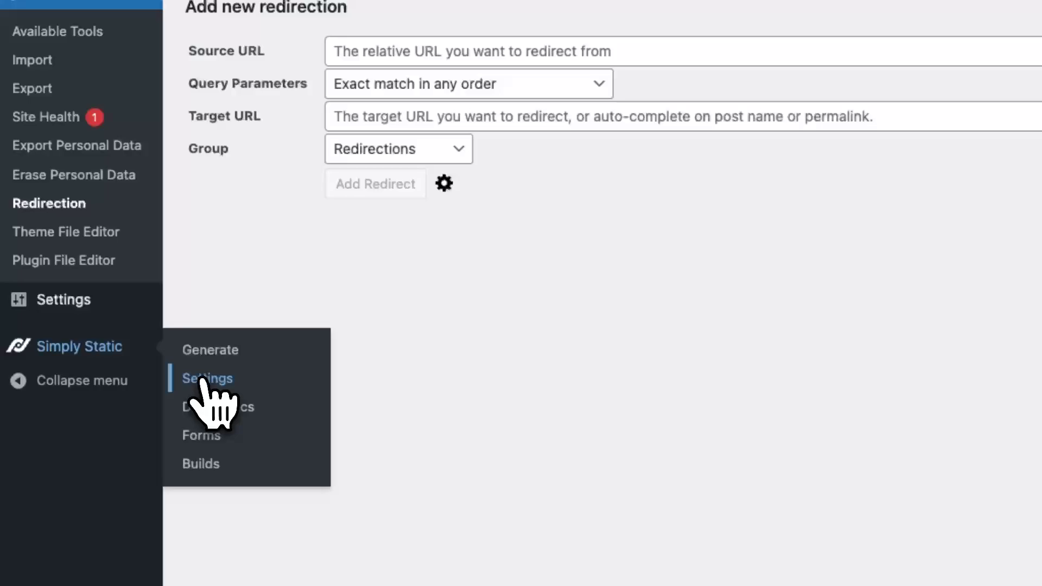
- Switch on the Redirection toggle in Simply Static's Integrations settings
{"action": "left_click", "coordinate": [208, 379]}
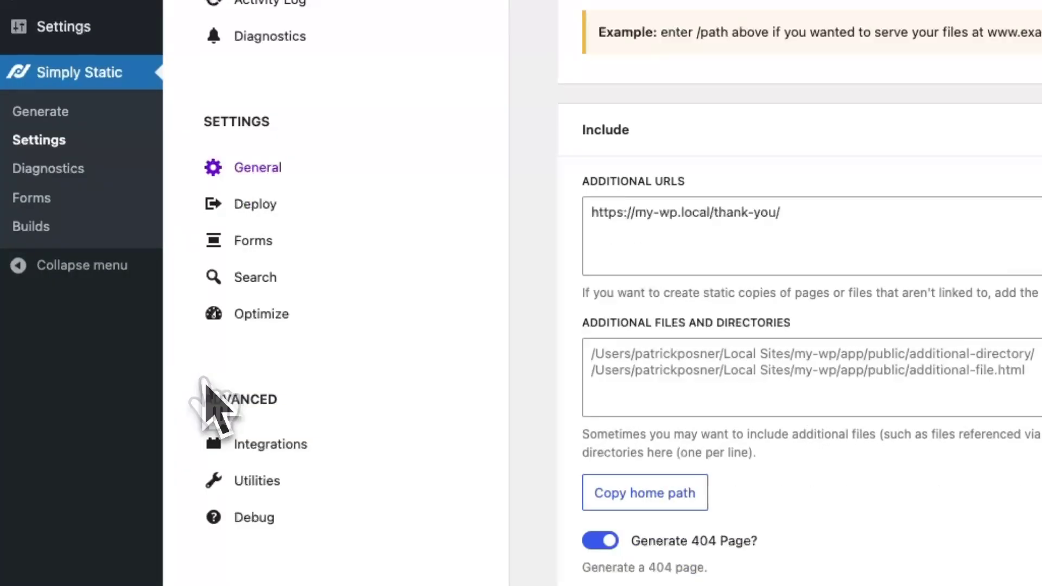
{"action": "left_click", "coordinate": [270, 444]}
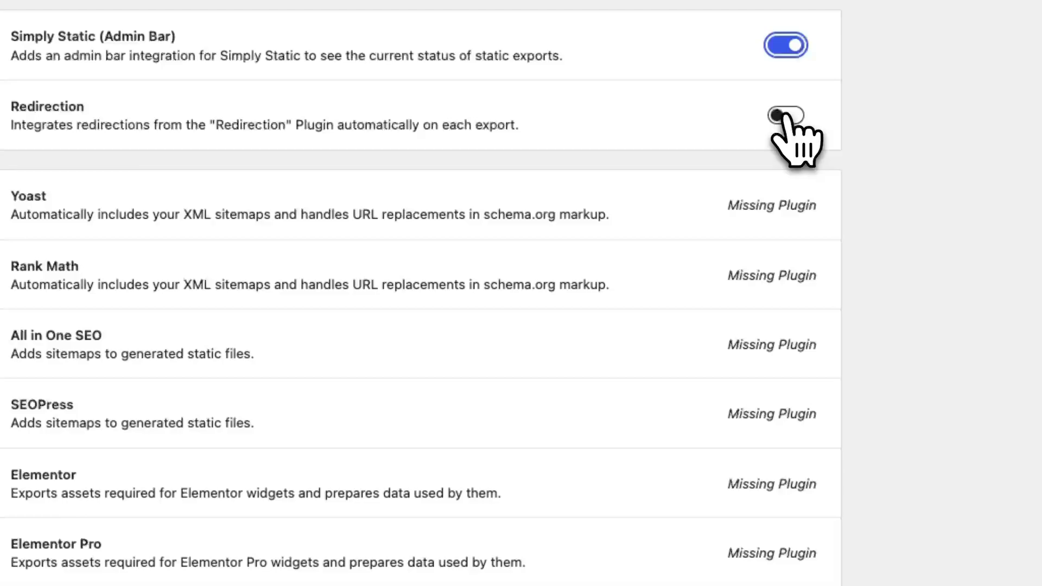
{"action": "left_click", "coordinate": [785, 114]}
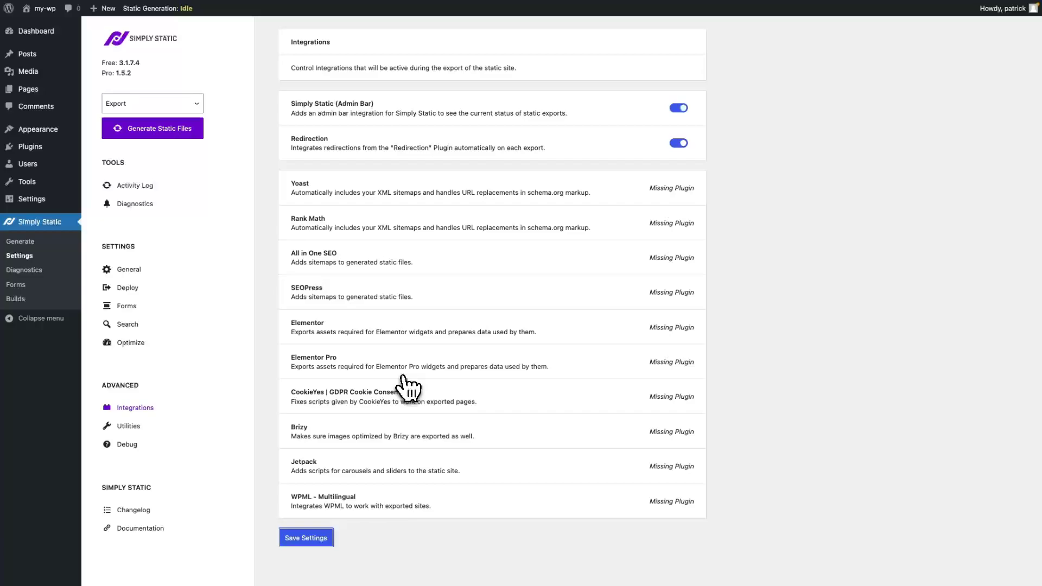
{"action": "mouse_move", "coordinate": [25, 54]}
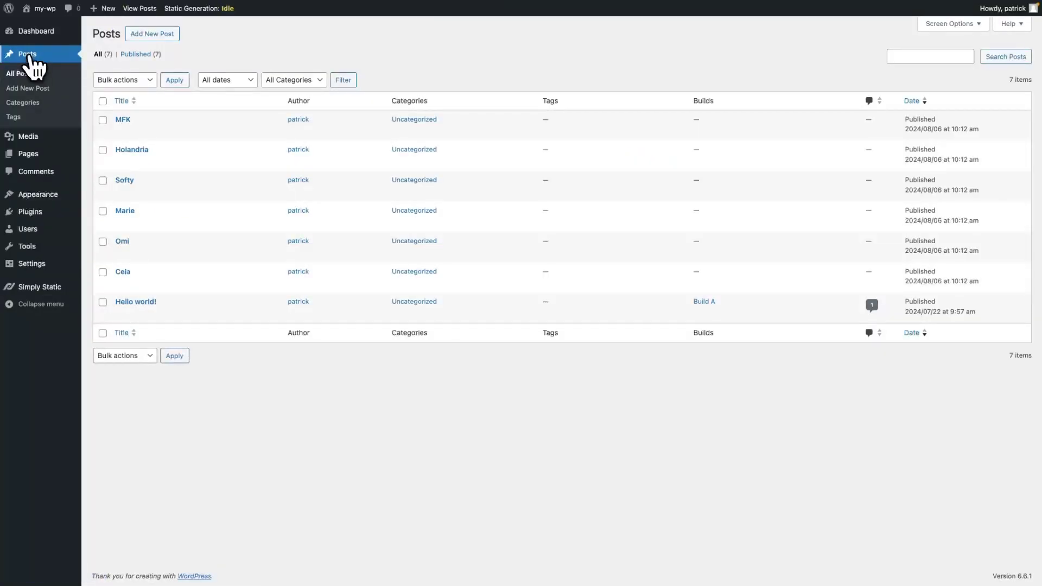
{"action": "mouse_move", "coordinate": [146, 144]}
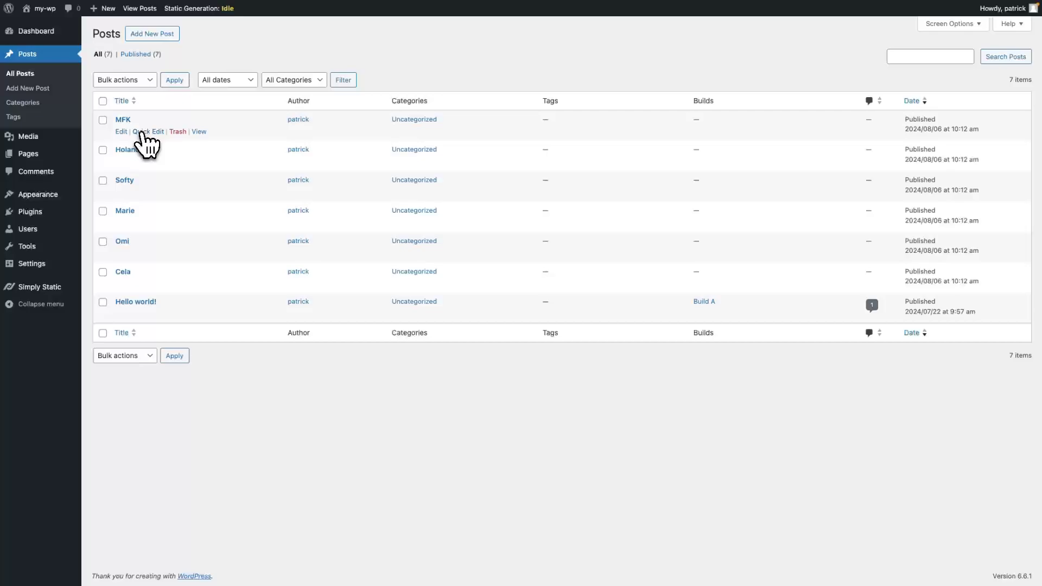
- Quick Edit the MFK post, setting its slug to made-for-kids-2024
{"action": "left_click", "coordinate": [148, 131]}
{"action": "type", "text": "made-for-kids-2024"}
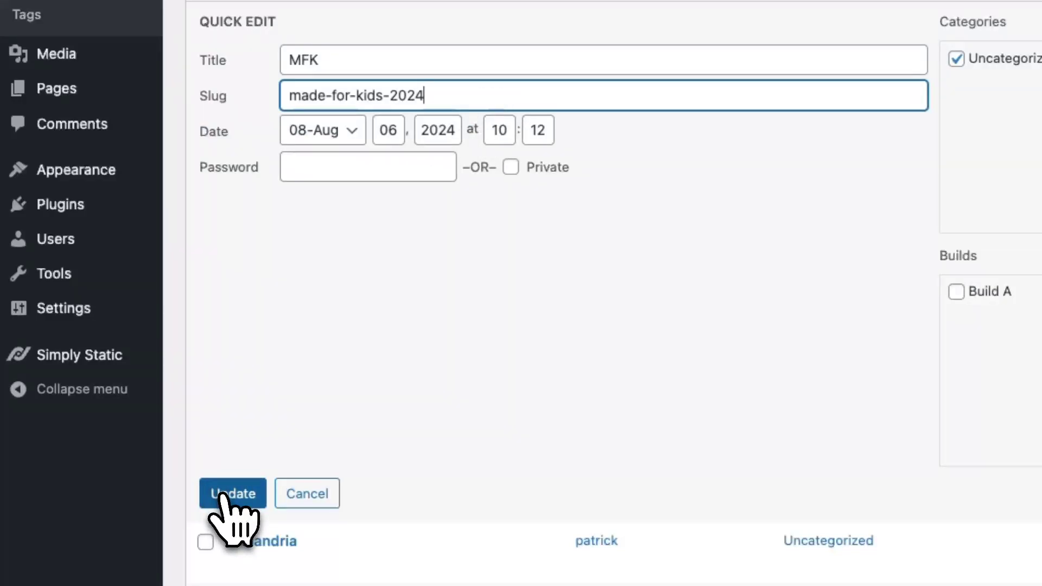
{"action": "left_click", "coordinate": [232, 493]}
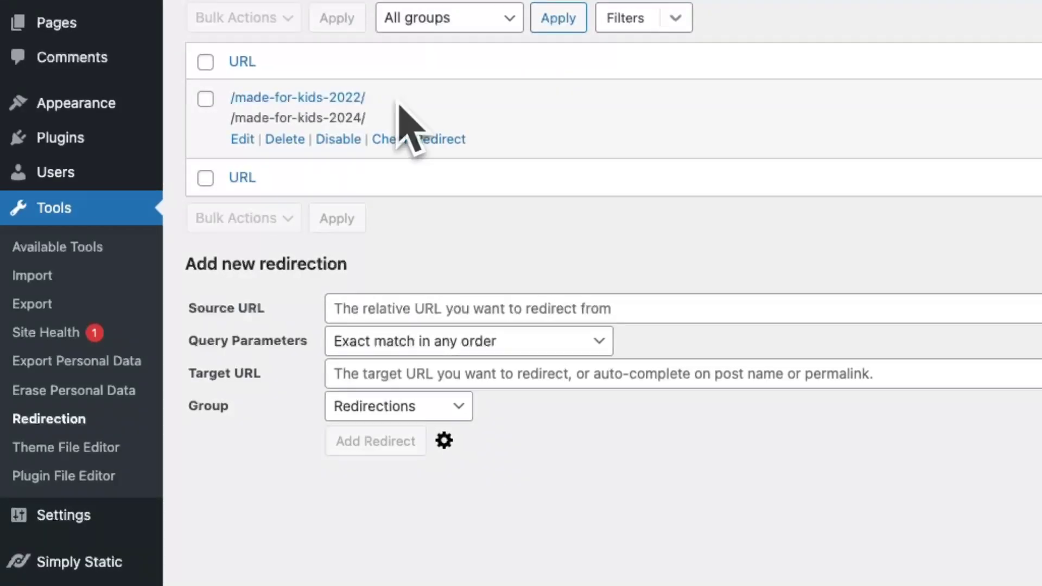
{"action": "mouse_move", "coordinate": [419, 117]}
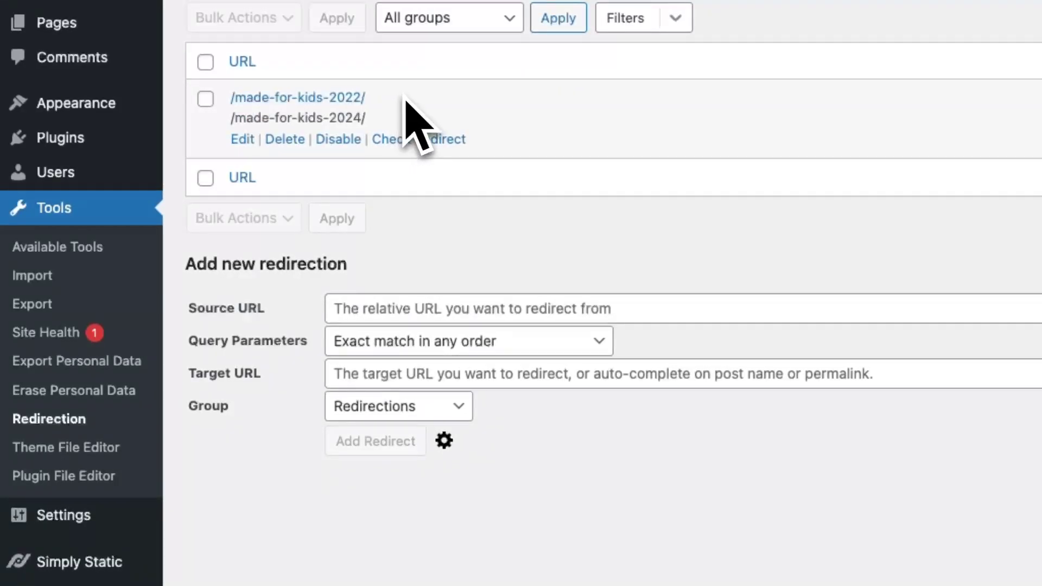
{"action": "mouse_move", "coordinate": [432, 125]}
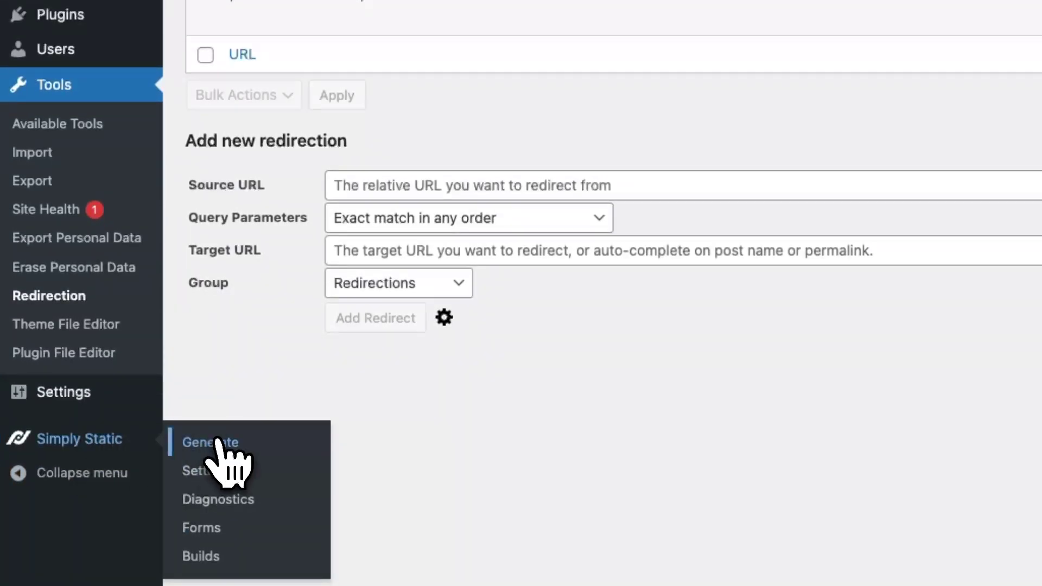
- Generate static files from Simply Static and follow the export log with the redirect URL
{"action": "left_click", "coordinate": [209, 442]}
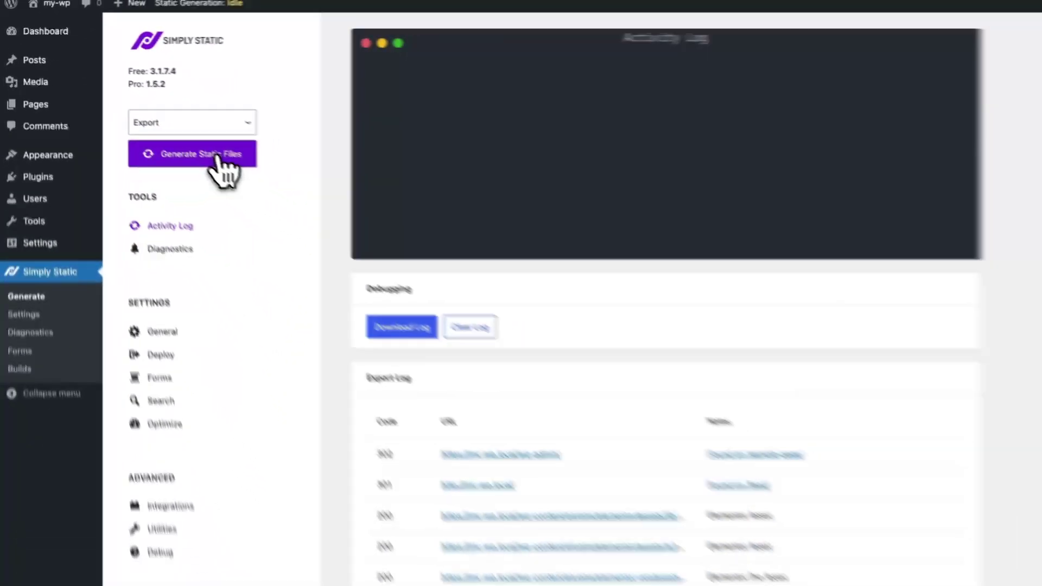
{"action": "left_click", "coordinate": [193, 154]}
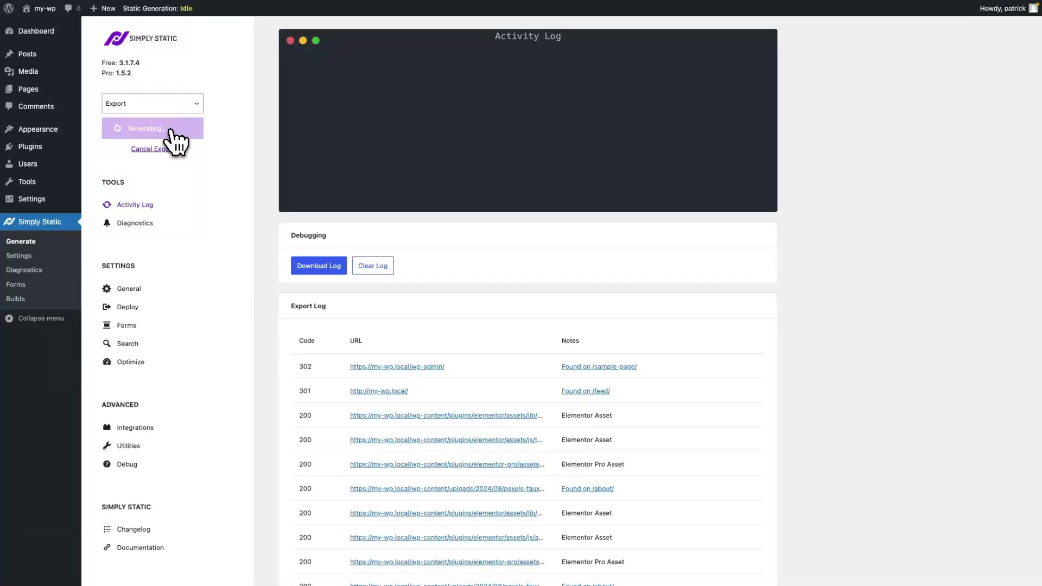
{"action": "mouse_move", "coordinate": [265, 156]}
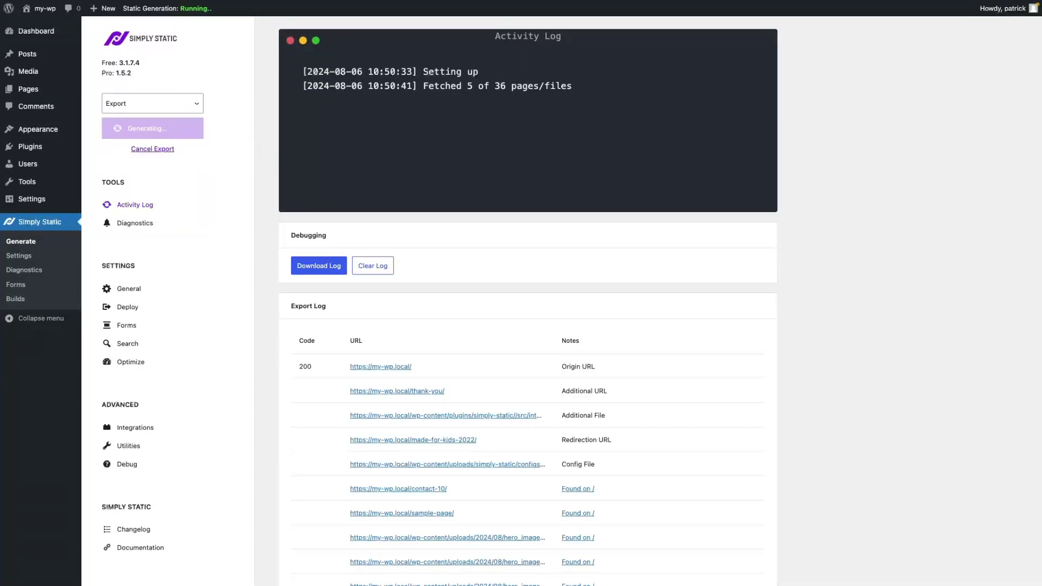
{"action": "scroll", "scroll_direction": "down", "scroll_amount": 3}
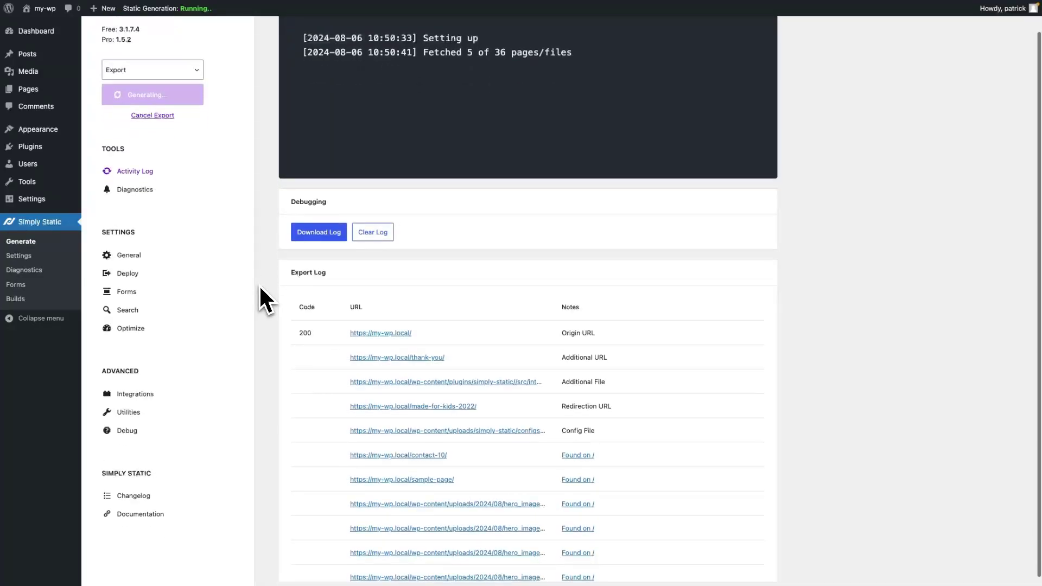
{"action": "mouse_move", "coordinate": [574, 409]}
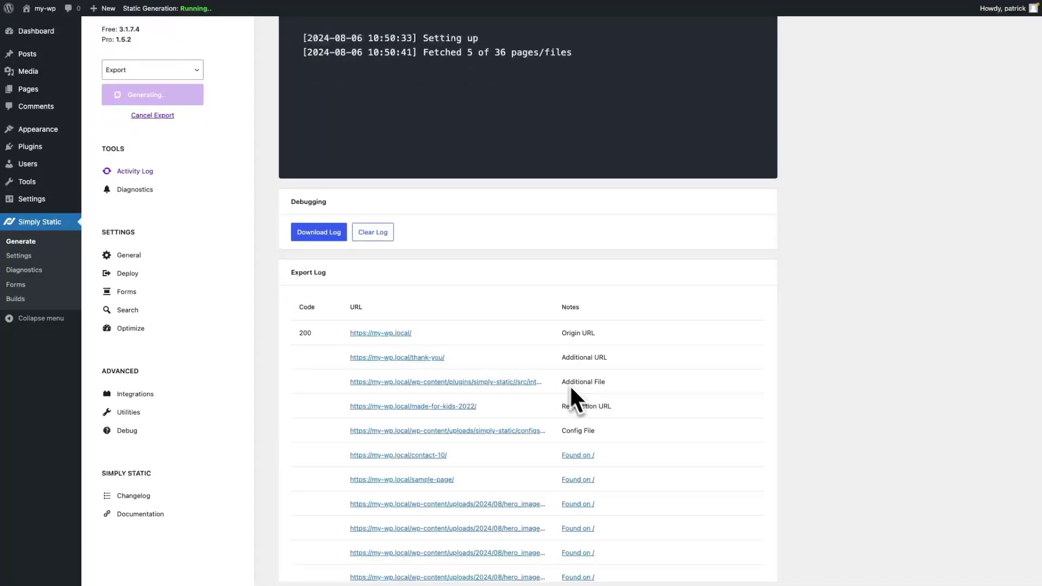
{"action": "mouse_move", "coordinate": [590, 429]}
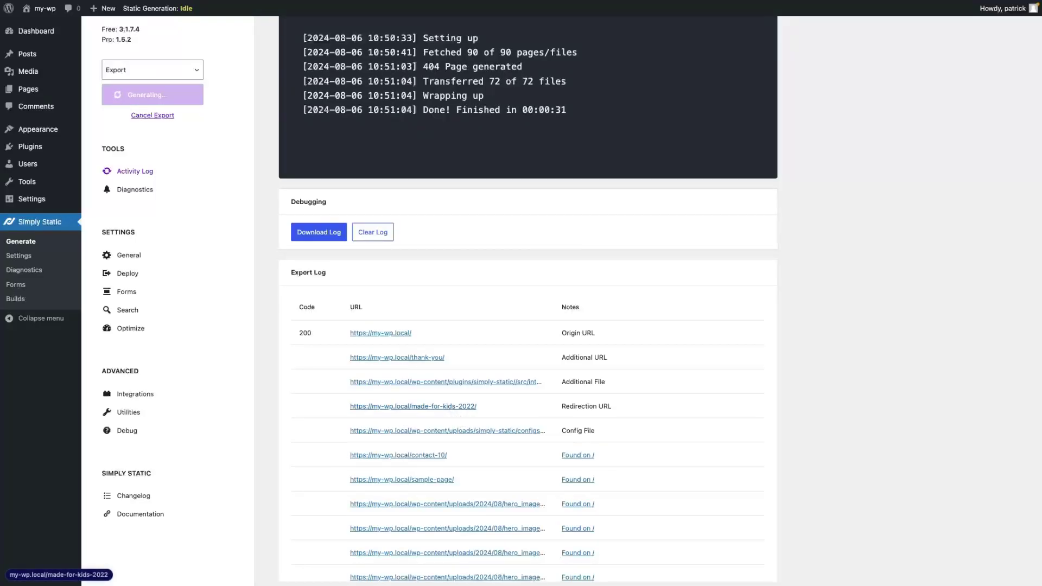
{"action": "mouse_move", "coordinate": [449, 421]}
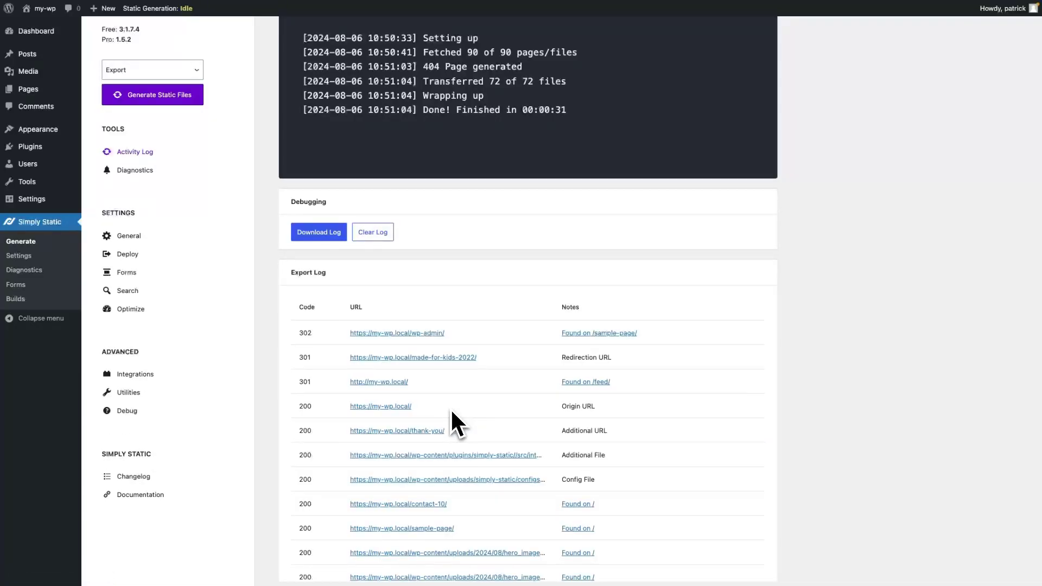
{"action": "mouse_move", "coordinate": [426, 366]}
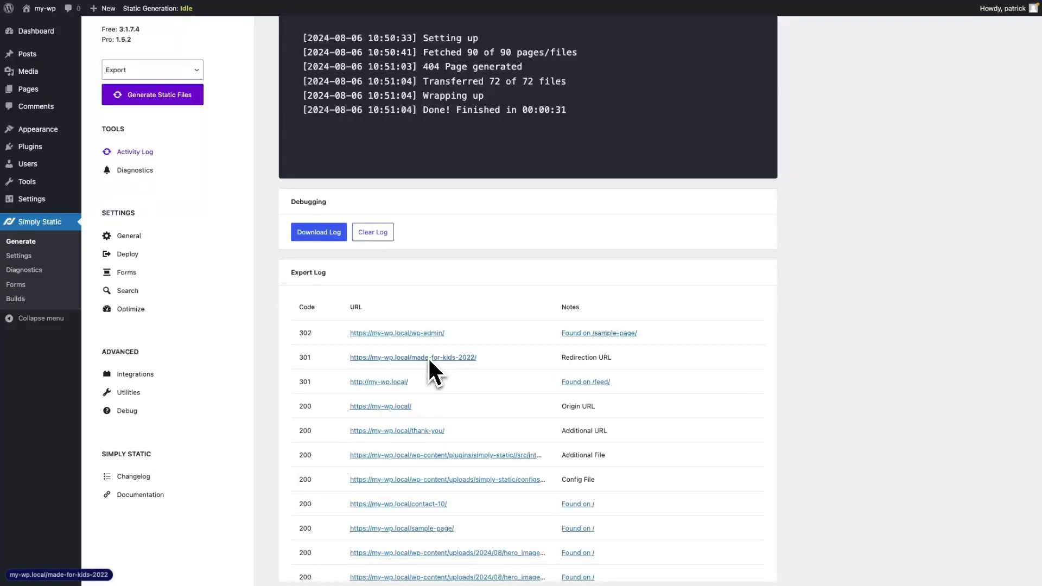